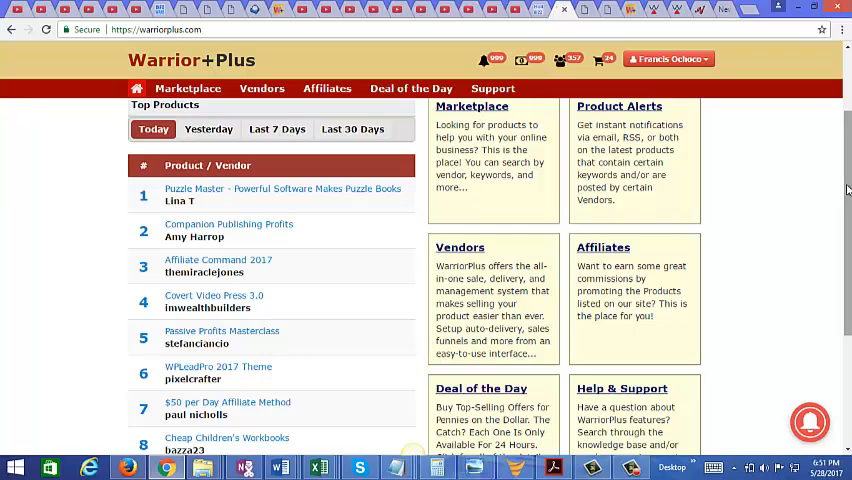
Step: Scroll down the Warrior Special Offers list to review offer threads and their reply and view counts
scroll("down", 3)
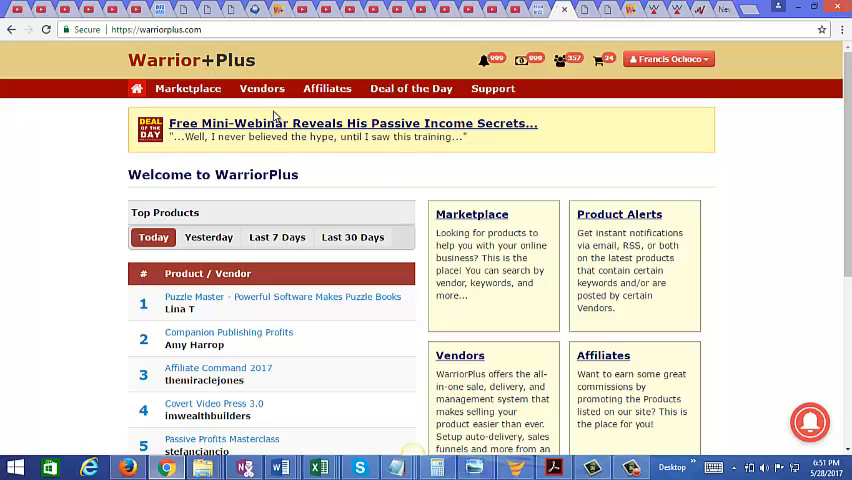
mouse_move(281, 291)
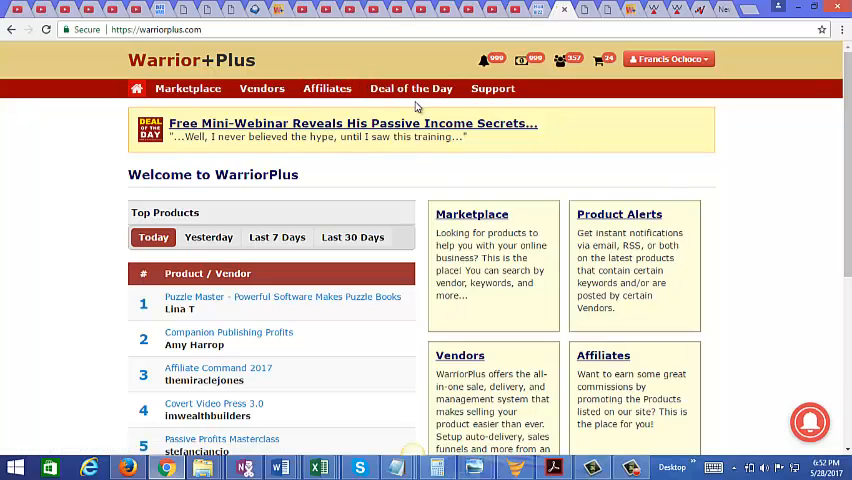
mouse_move(410, 88)
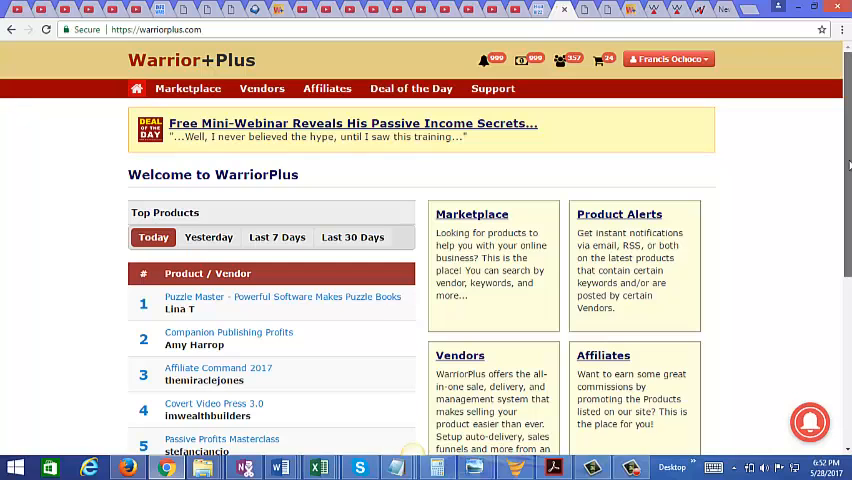
scroll("down", 3)
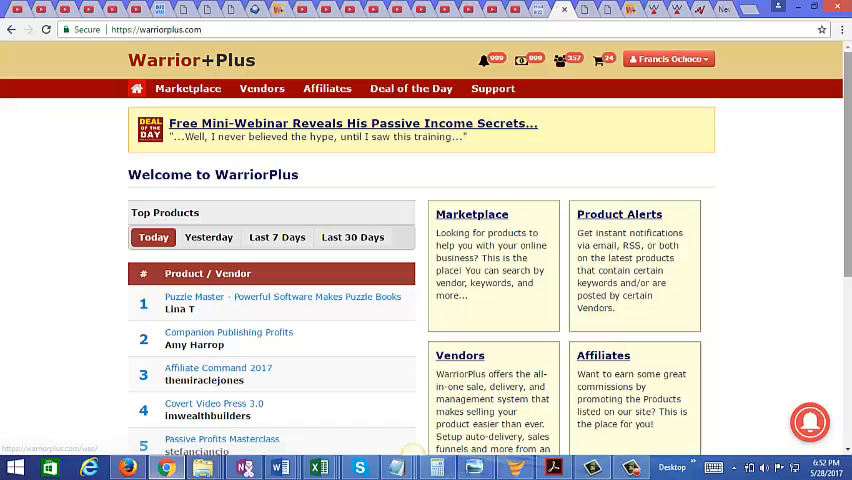
scroll("down", 3)
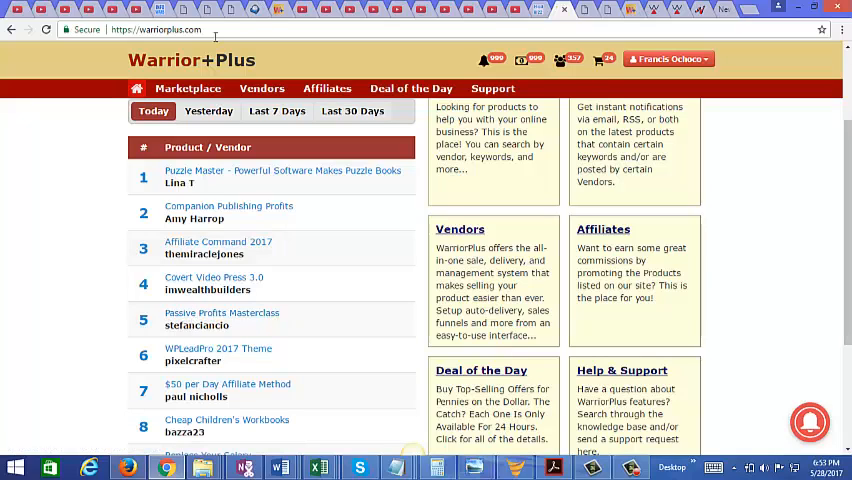
mouse_move(648, 9)
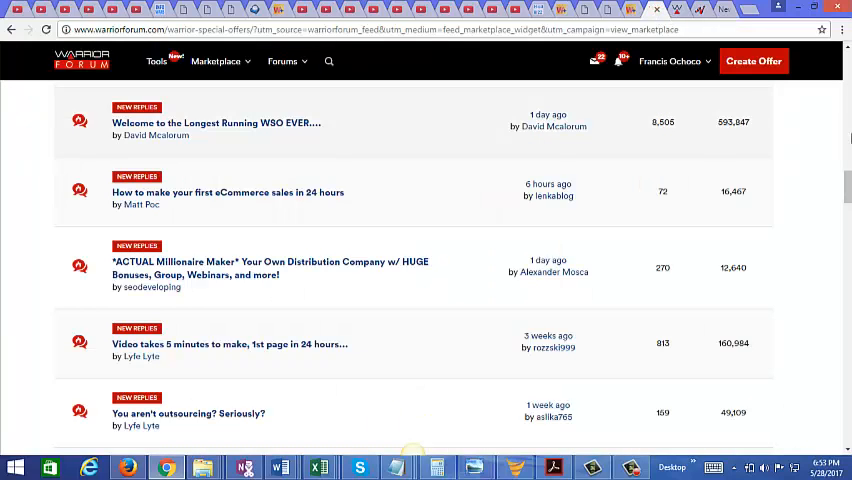
scroll("down", 3)
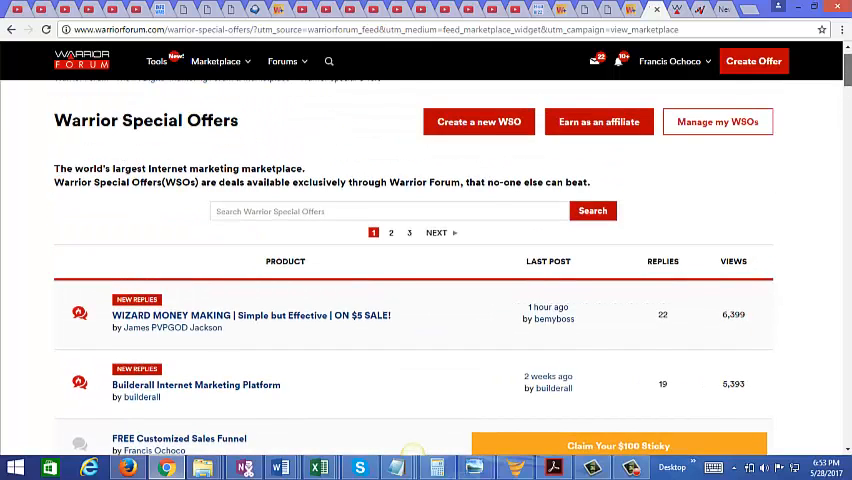
scroll("down", 3)
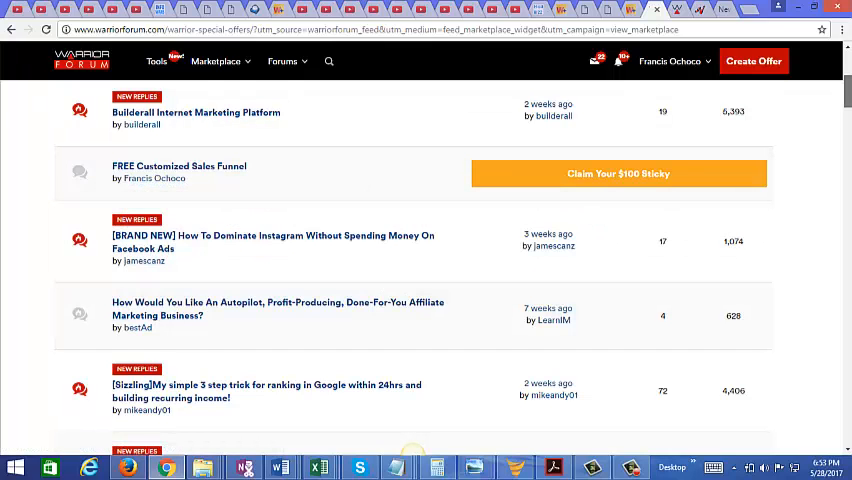
scroll("down", 3)
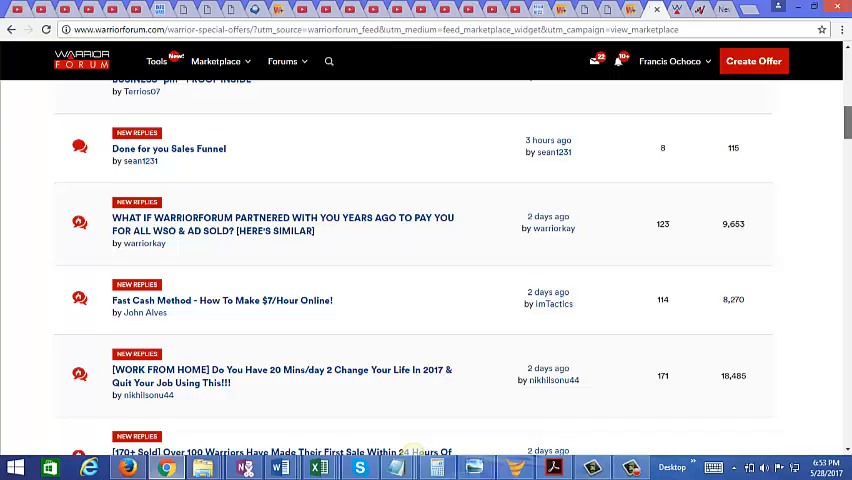
scroll("down", 3)
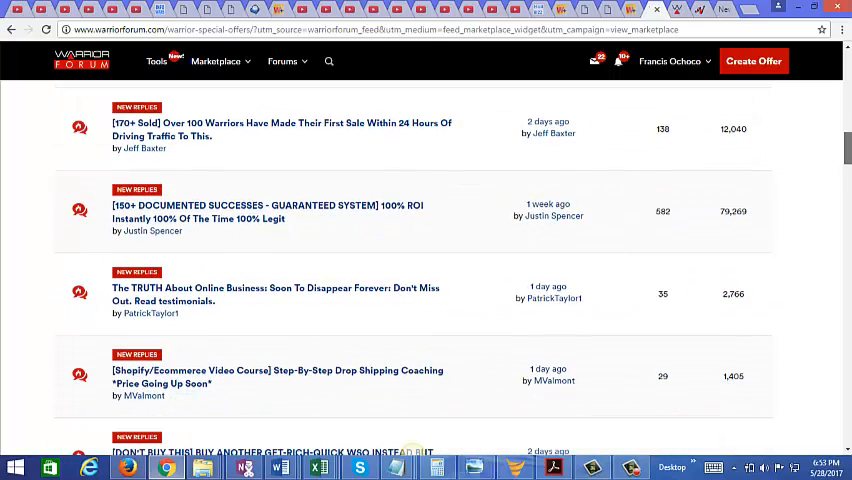
scroll("down", 3)
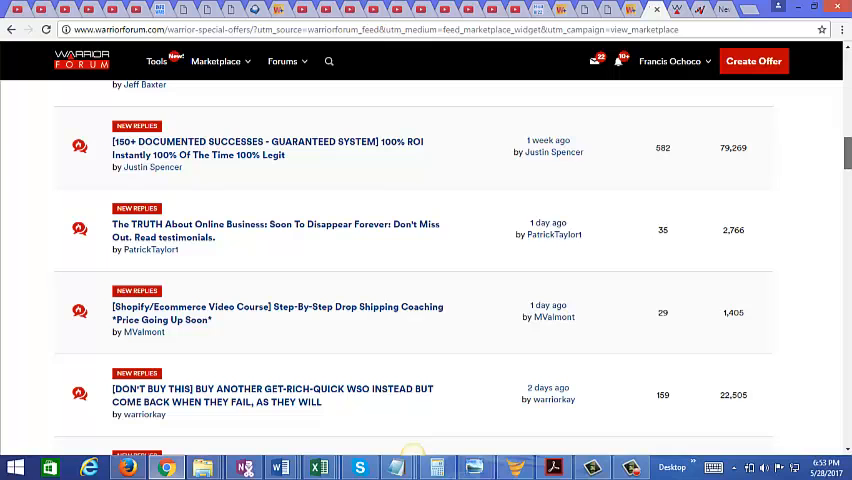
scroll("down", 3)
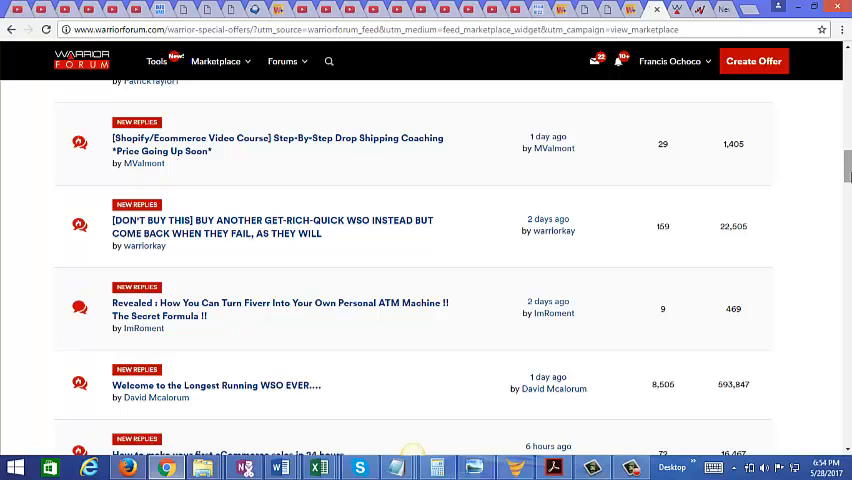
mouse_move(748, 61)
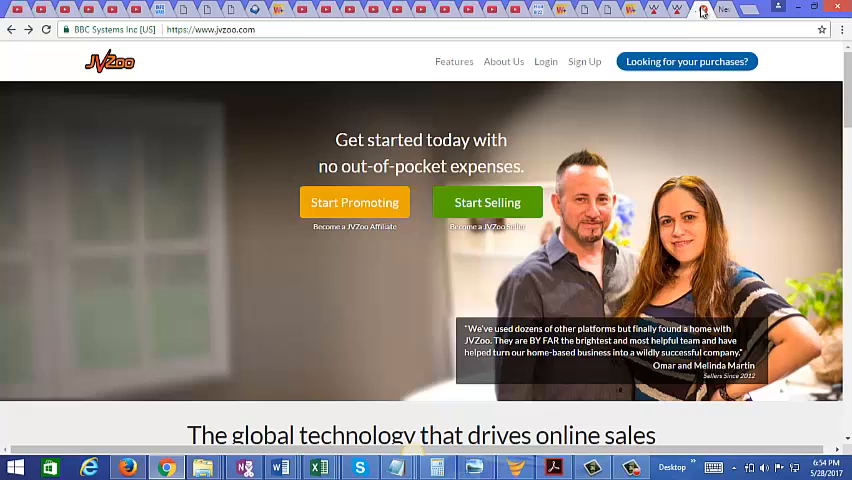
Step: Select the JVZoo homepage web address in the address bar
left_click(210, 29)
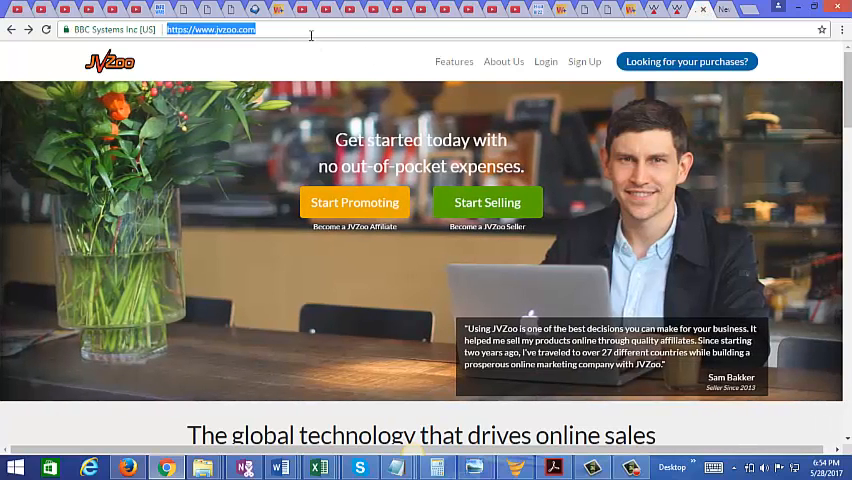